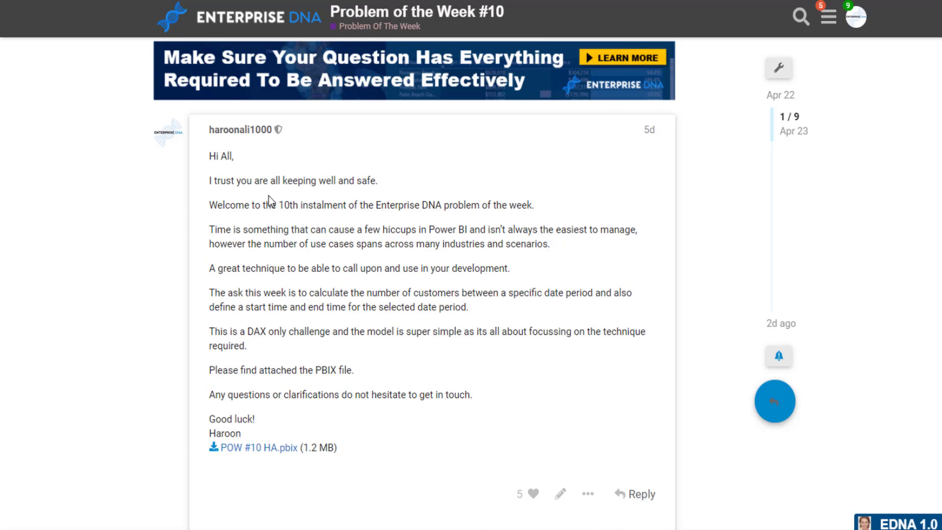
pyautogui.moveTo(230, 179)
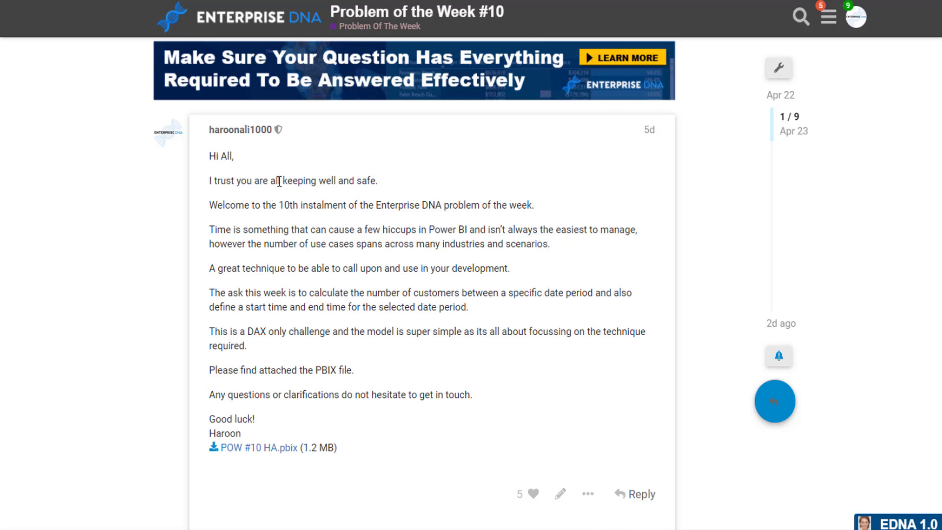
pyautogui.moveTo(283, 193)
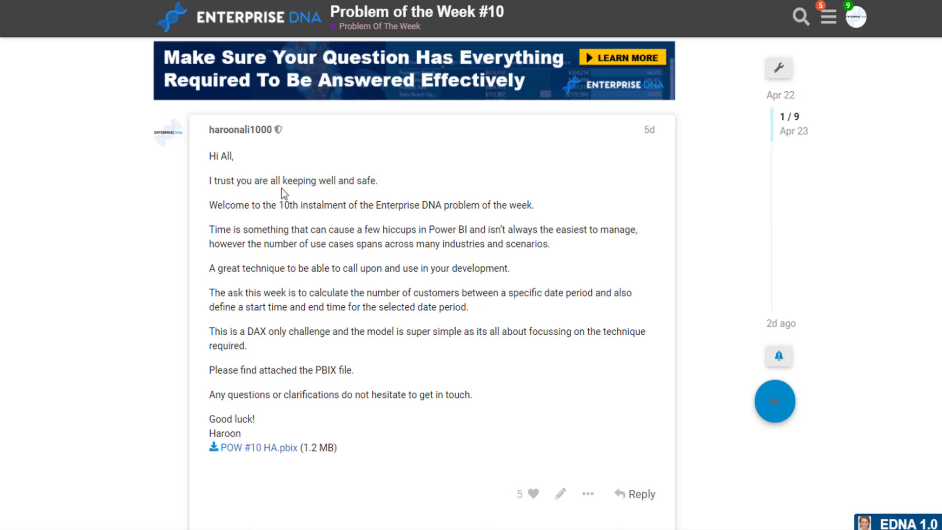
# - Expand Harsh's summary DAX measure and jbressan's Color Bar measure code in the thread
pyautogui.scroll(-3)
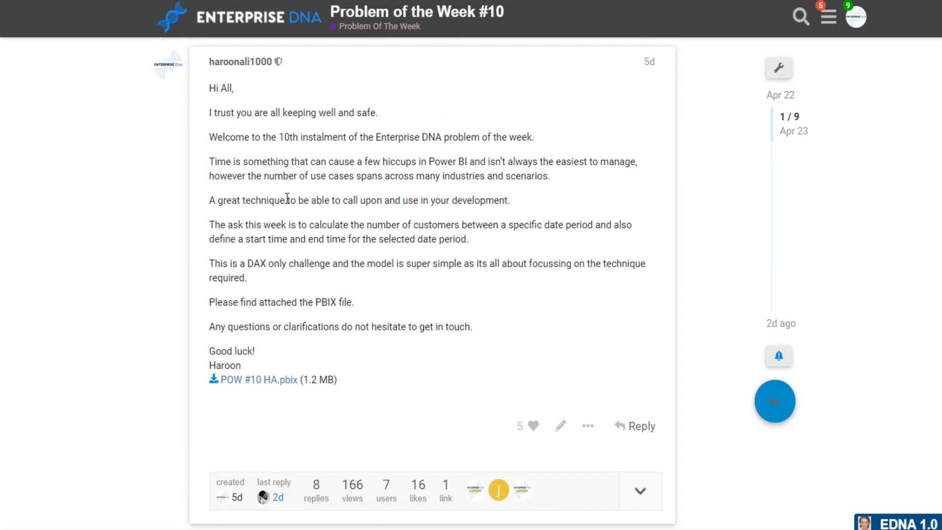
pyautogui.moveTo(300, 216)
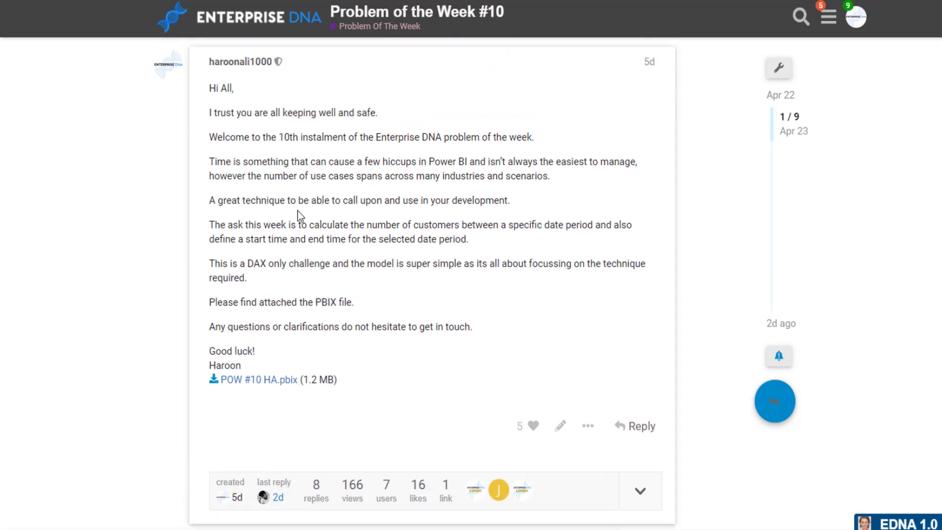
pyautogui.moveTo(289, 228)
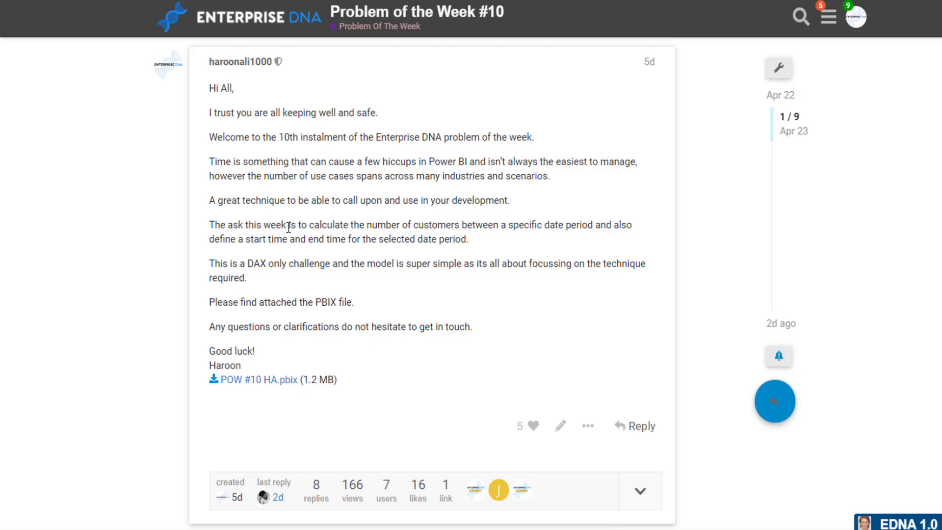
pyautogui.moveTo(294, 230)
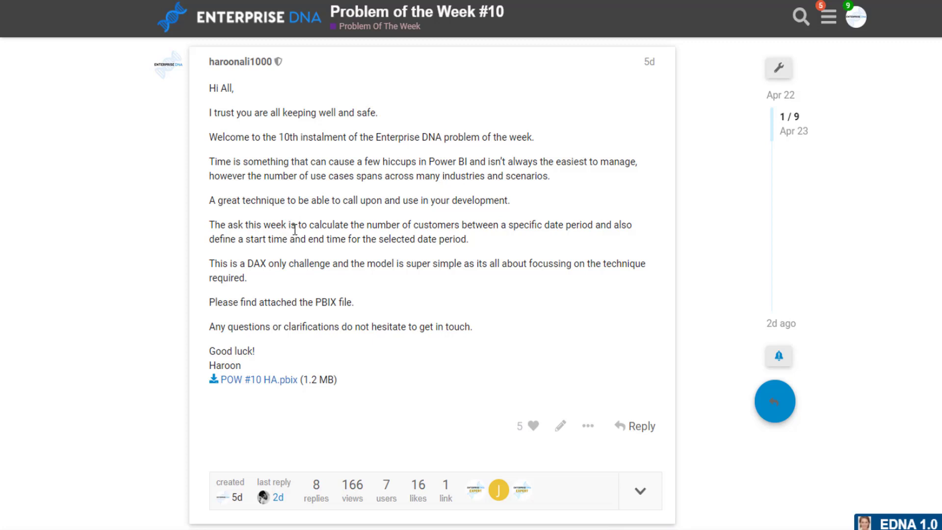
pyautogui.moveTo(300, 230)
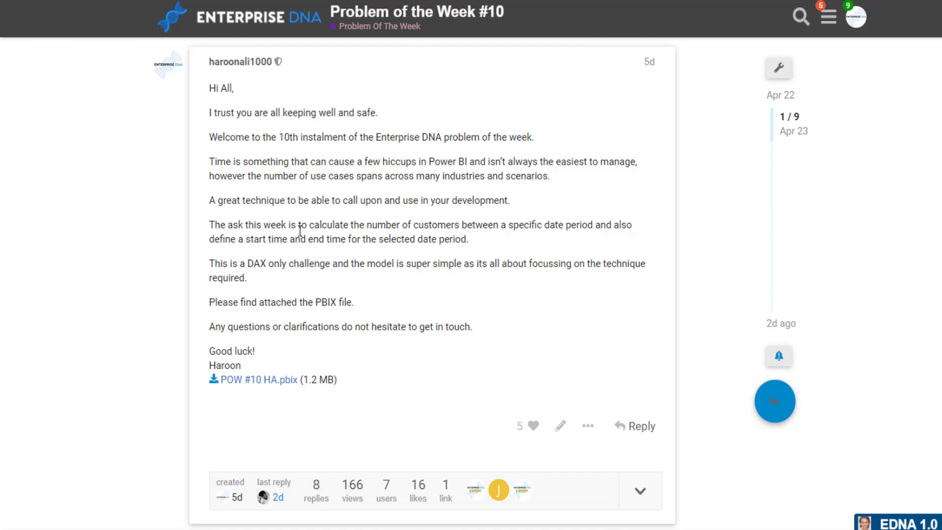
pyautogui.scroll(-3)
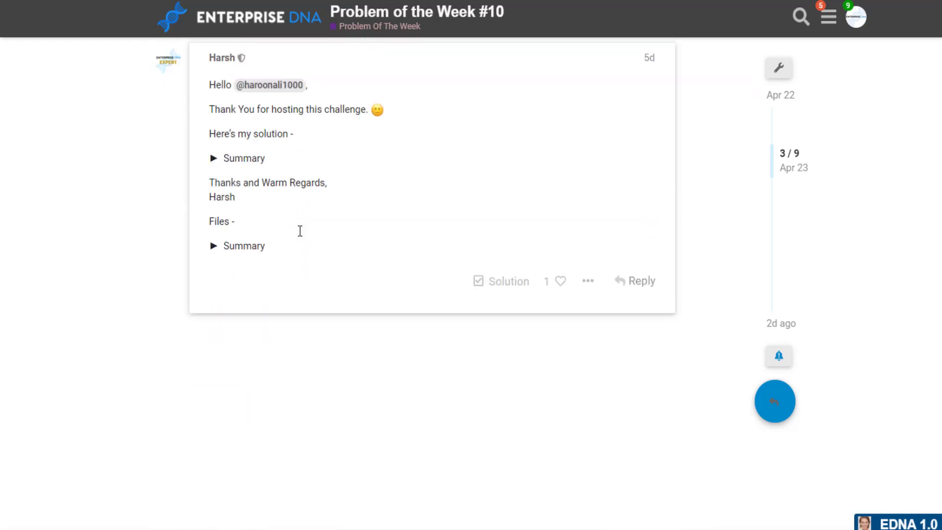
pyautogui.click(237, 158)
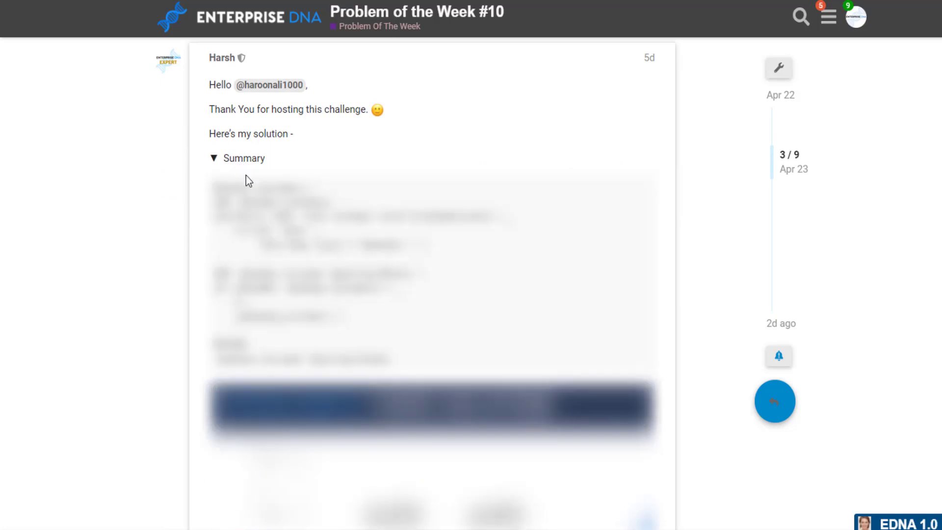
pyautogui.scroll(-3)
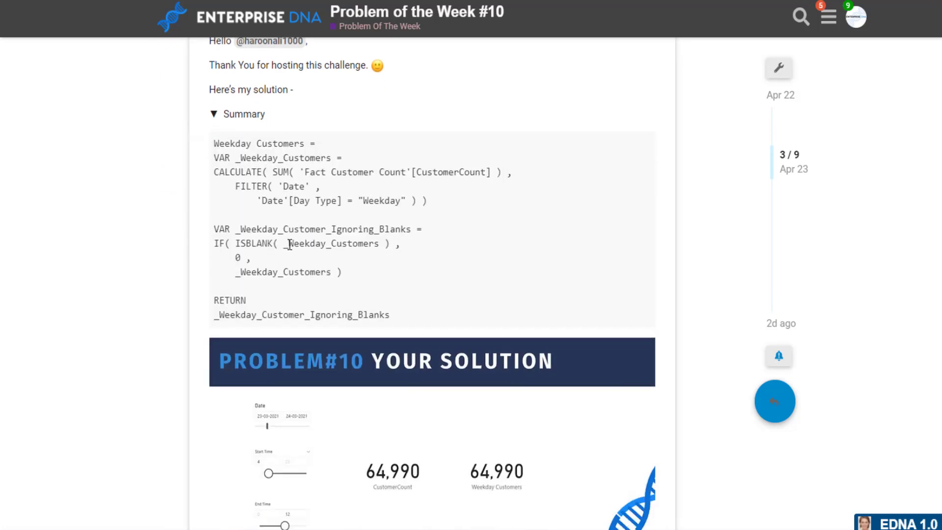
pyautogui.scroll(-3)
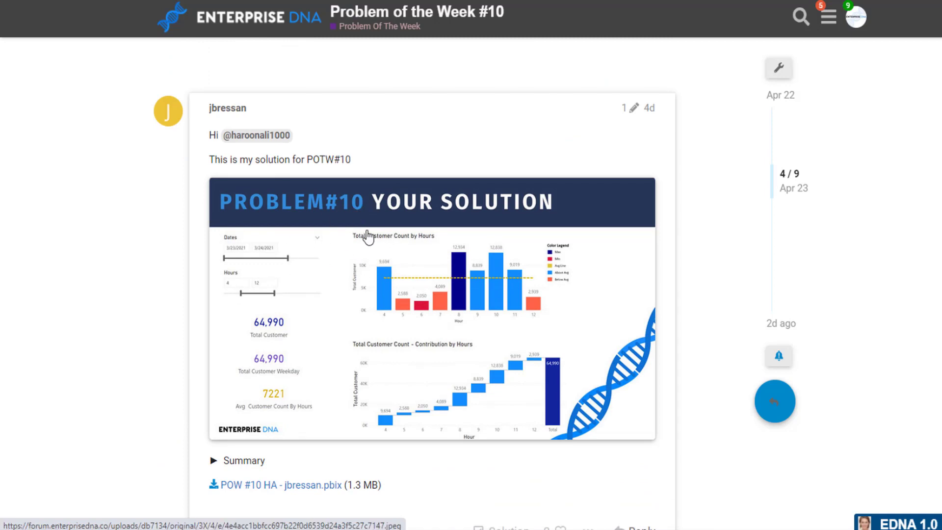
pyautogui.moveTo(206, 504)
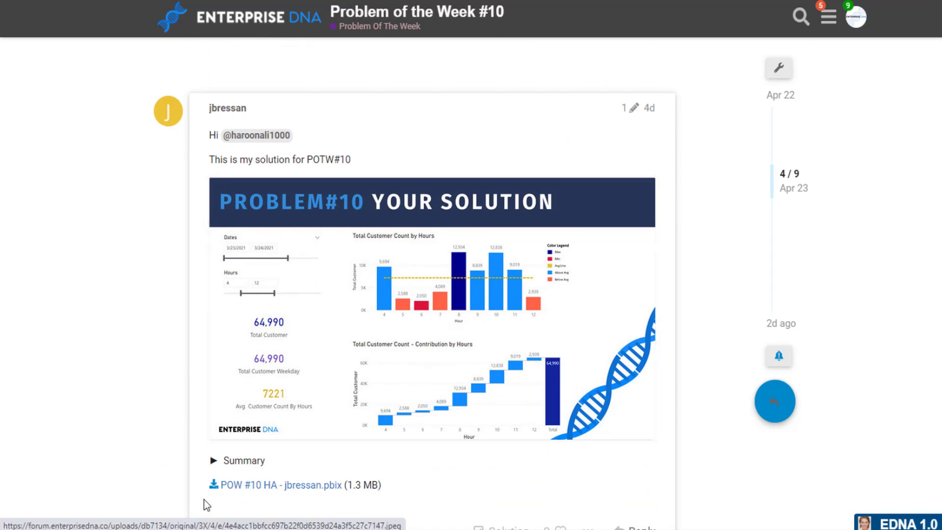
pyautogui.click(213, 460)
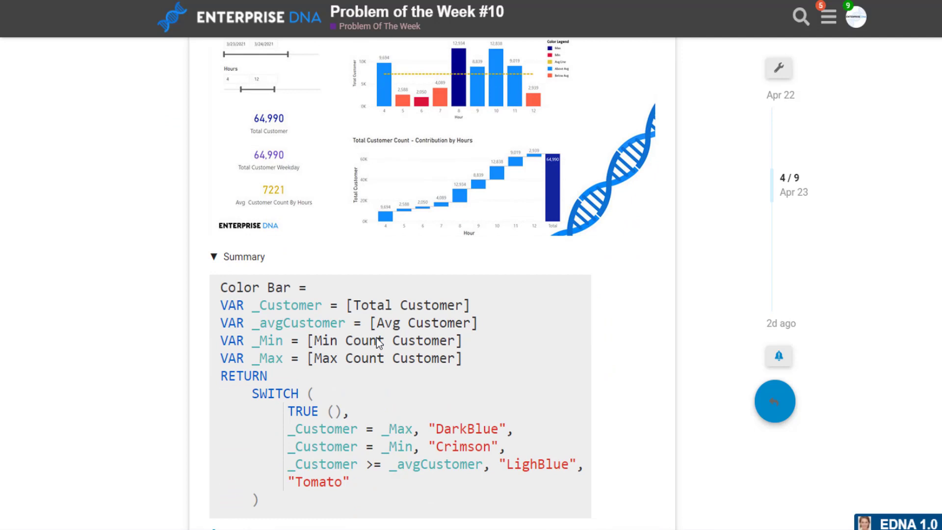
pyautogui.scroll(-3)
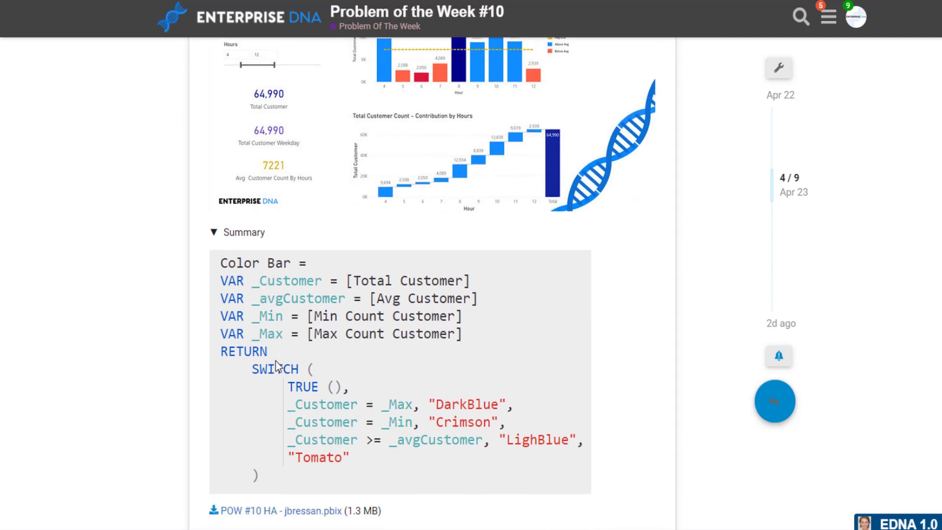
pyautogui.scroll(-3)
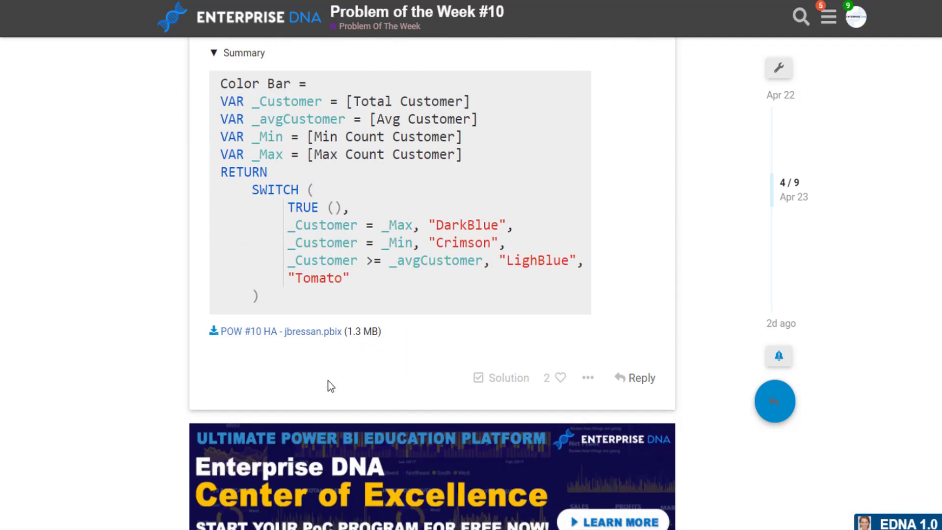
pyautogui.moveTo(401, 294)
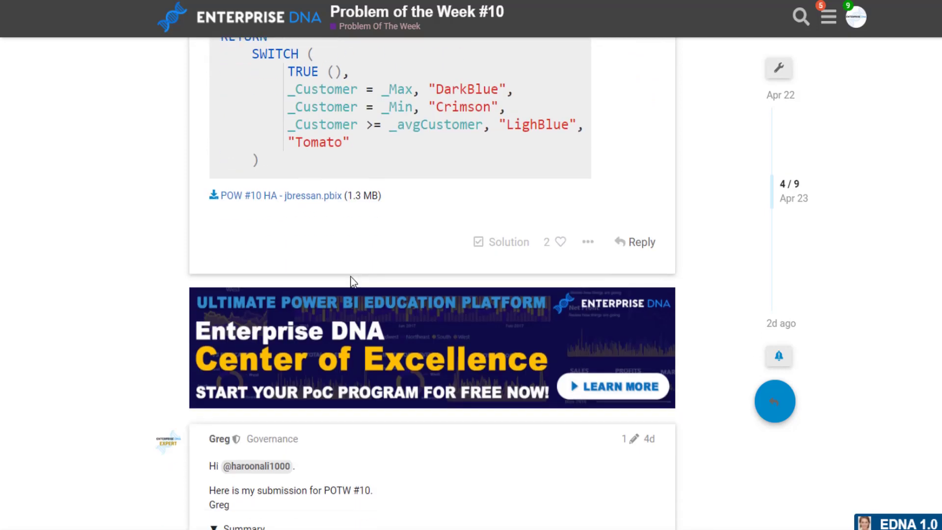
# - Scroll past Greg's dashboard, development notes and findings to jbressan's minute-handling reply
pyautogui.scroll(-3)
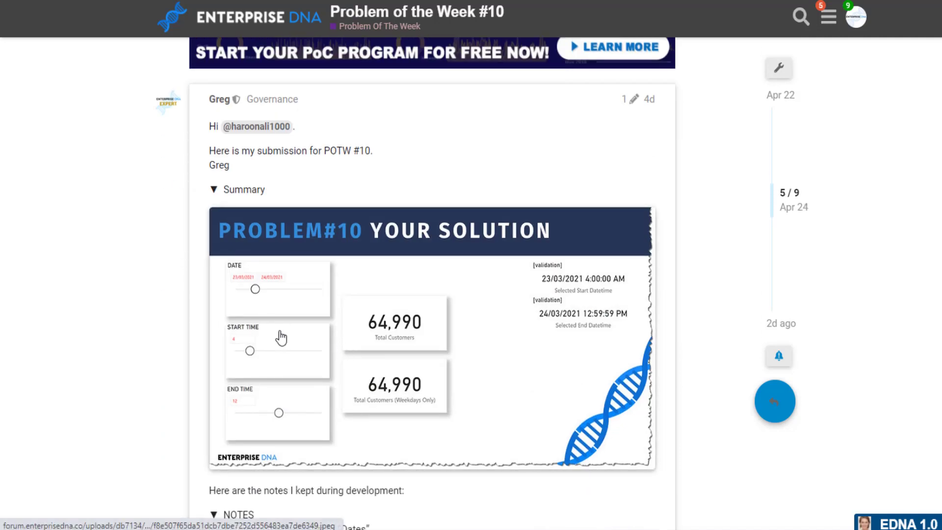
pyautogui.scroll(-3)
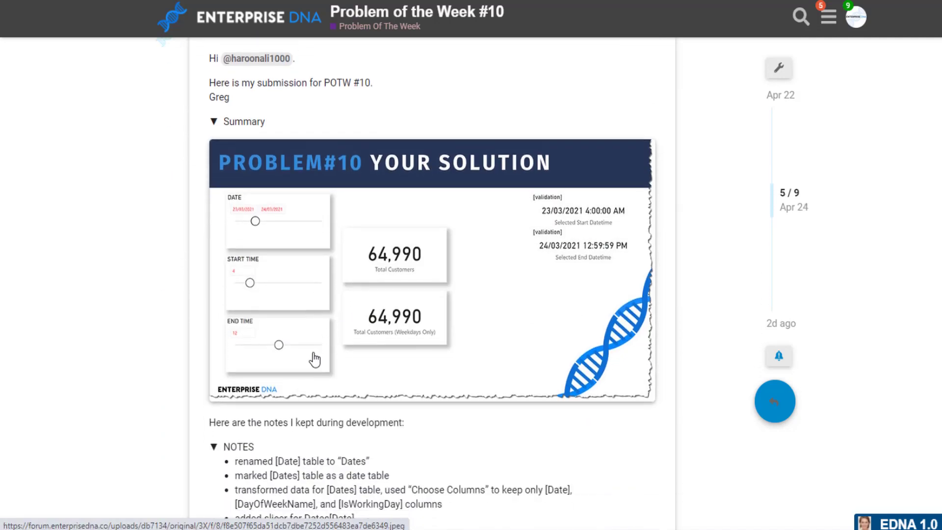
pyautogui.moveTo(311, 353)
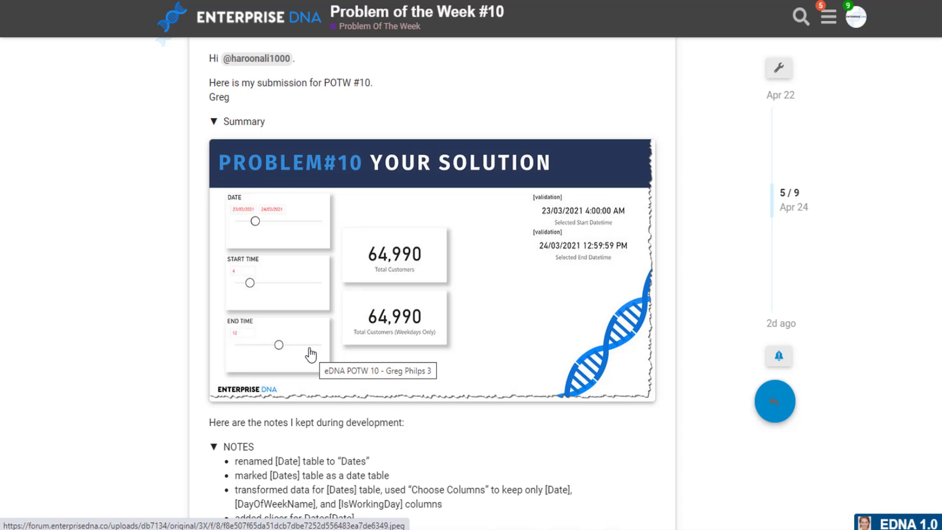
pyautogui.moveTo(310, 308)
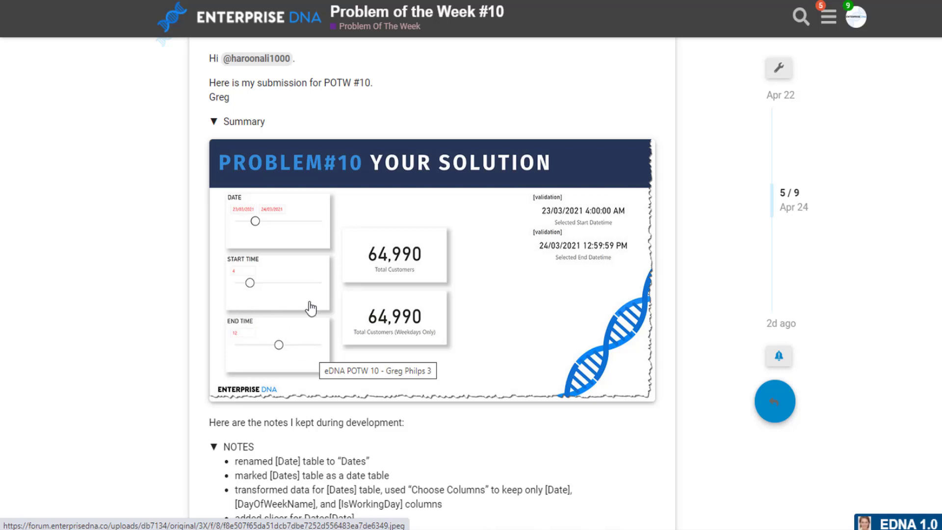
pyautogui.scroll(-3)
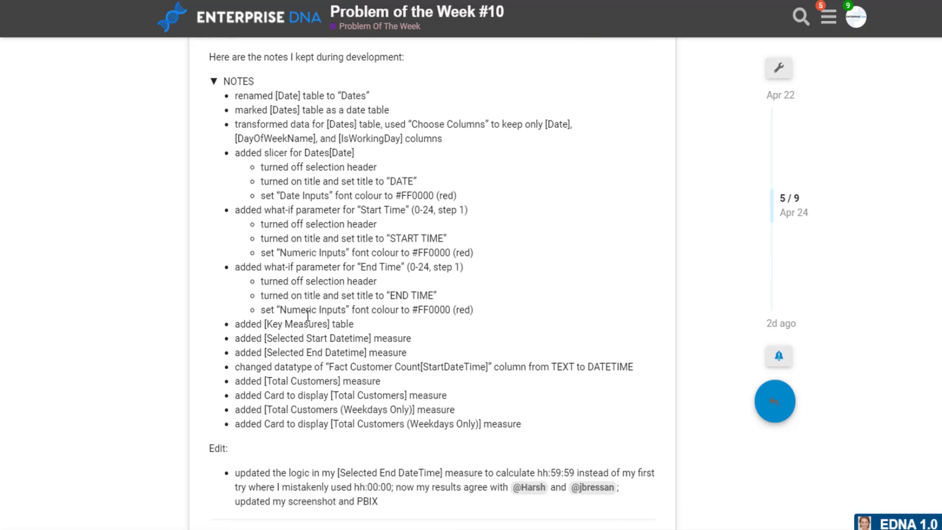
pyautogui.scroll(-3)
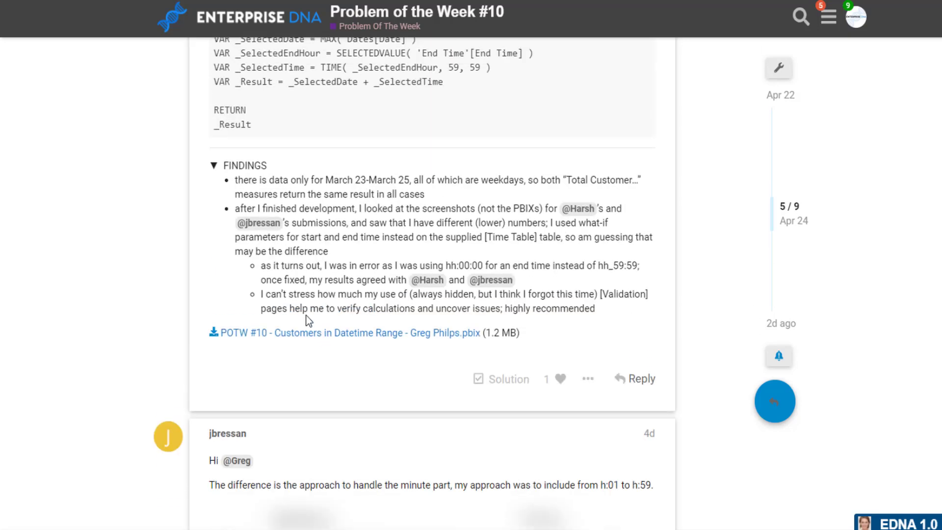
pyautogui.scroll(-3)
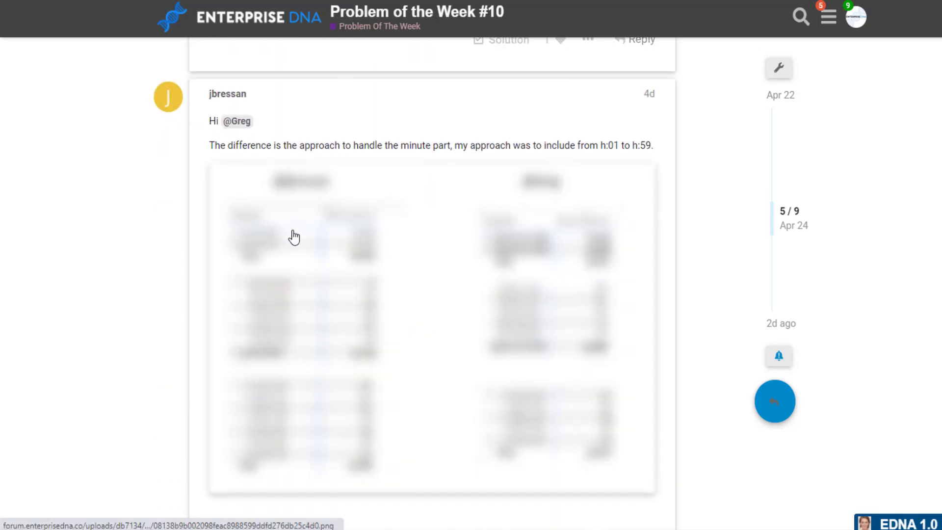
pyautogui.moveTo(283, 256)
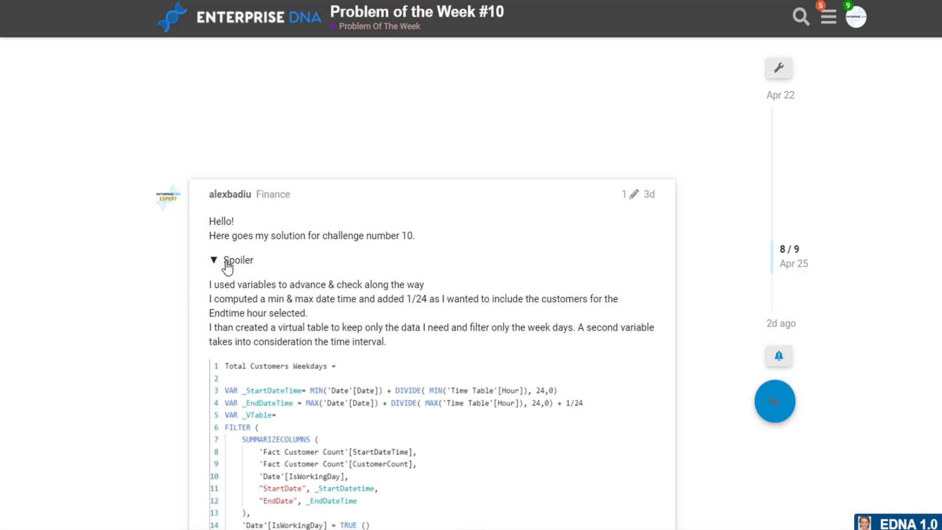
# - Scroll through Alex Badiu's weekday-only Total Customers measure code
pyautogui.scroll(-3)
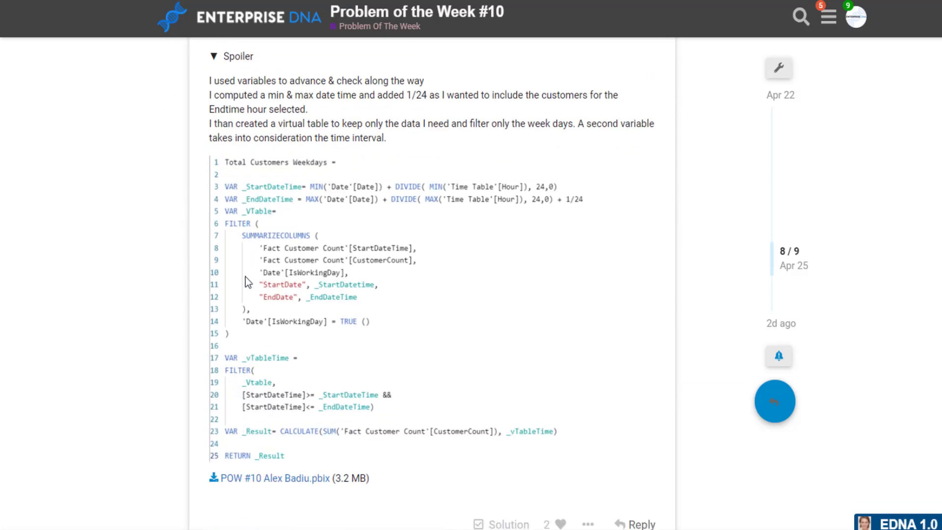
pyautogui.moveTo(265, 256)
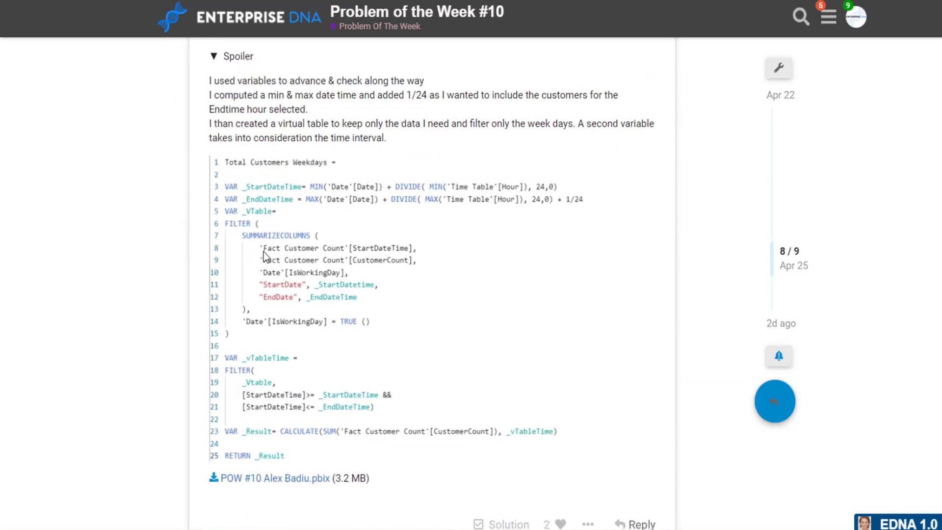
pyautogui.moveTo(302, 245)
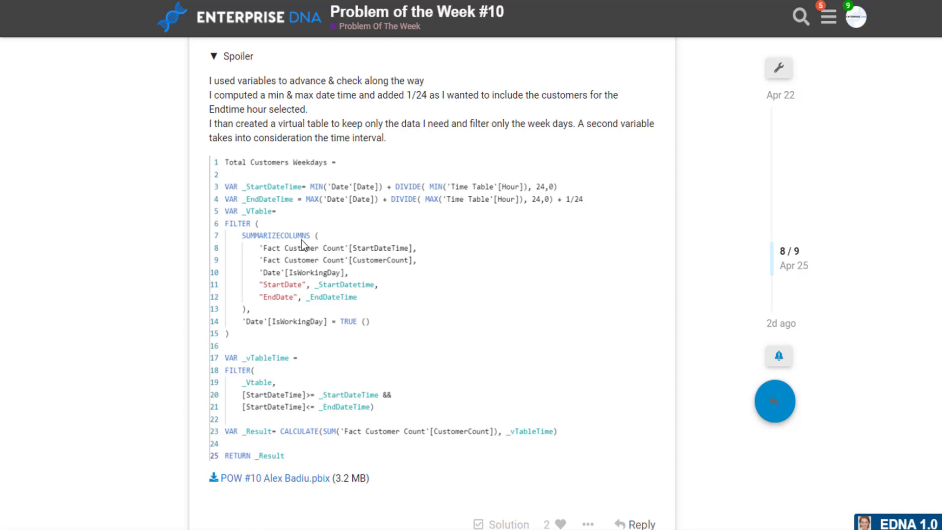
pyautogui.scroll(-3)
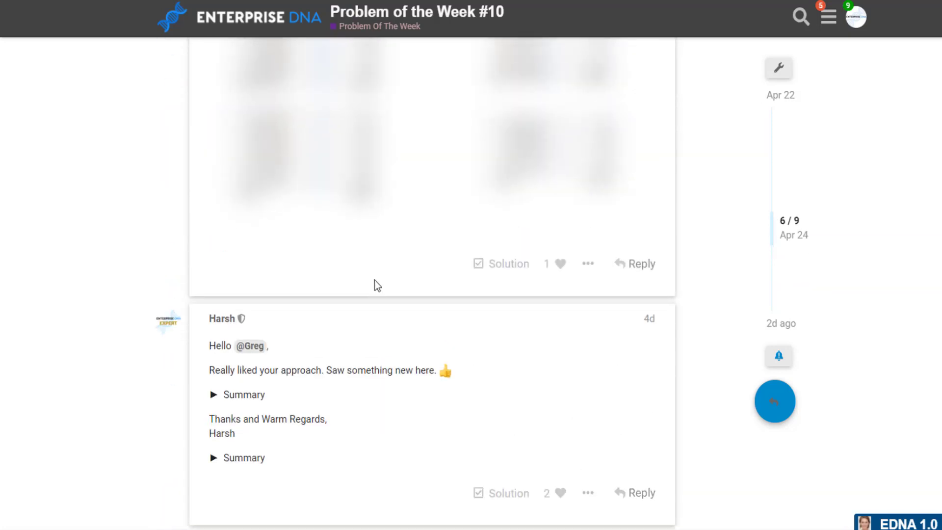
pyautogui.scroll(-3)
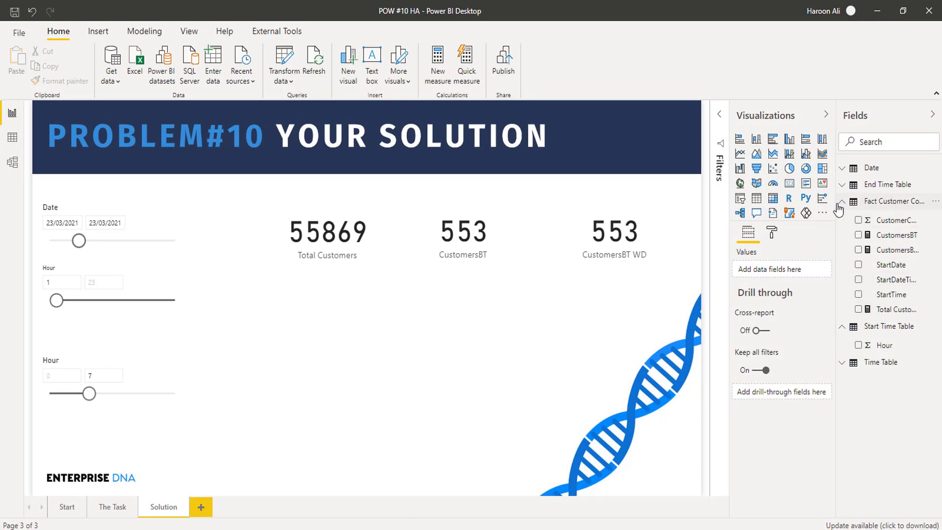
# - Collapse the Fact Customer Count table in the Fields pane
pyautogui.click(895, 201)
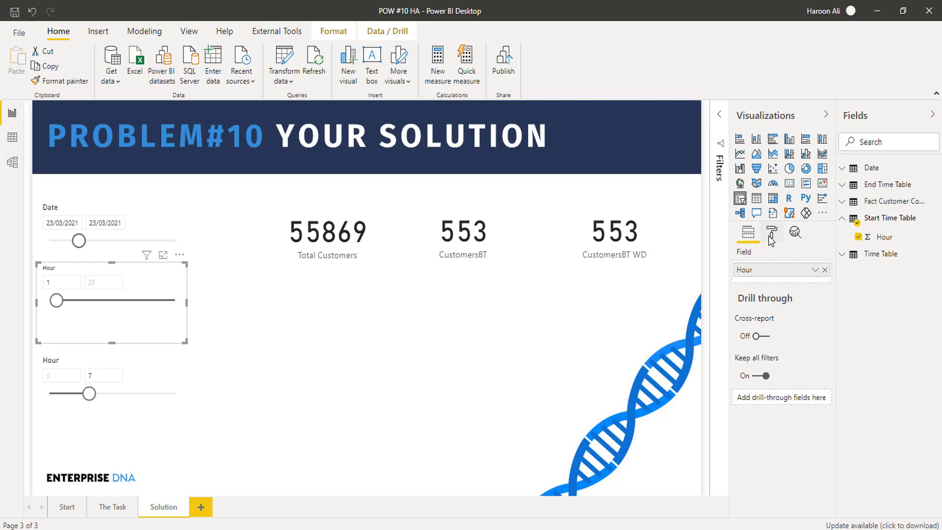
# - Set the first hour slicer's header title to 'Start Time'
pyautogui.click(771, 233)
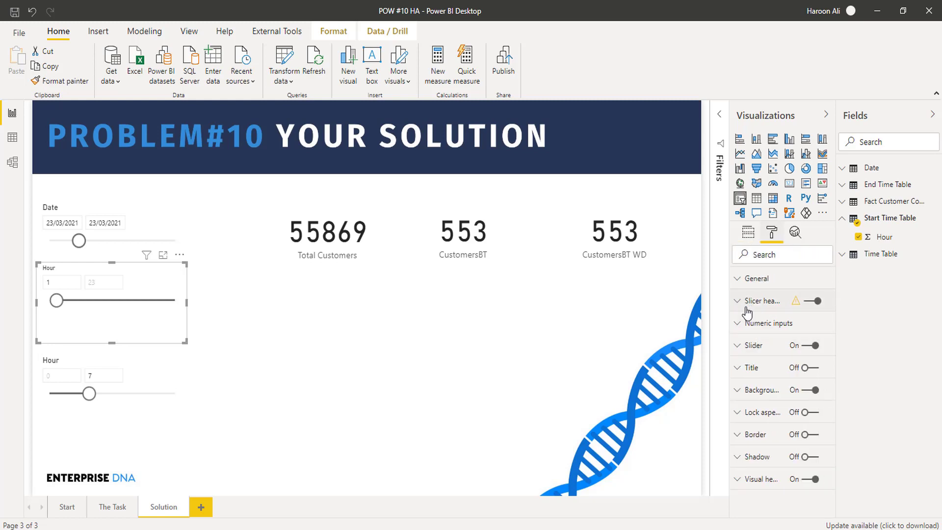
pyautogui.click(741, 300)
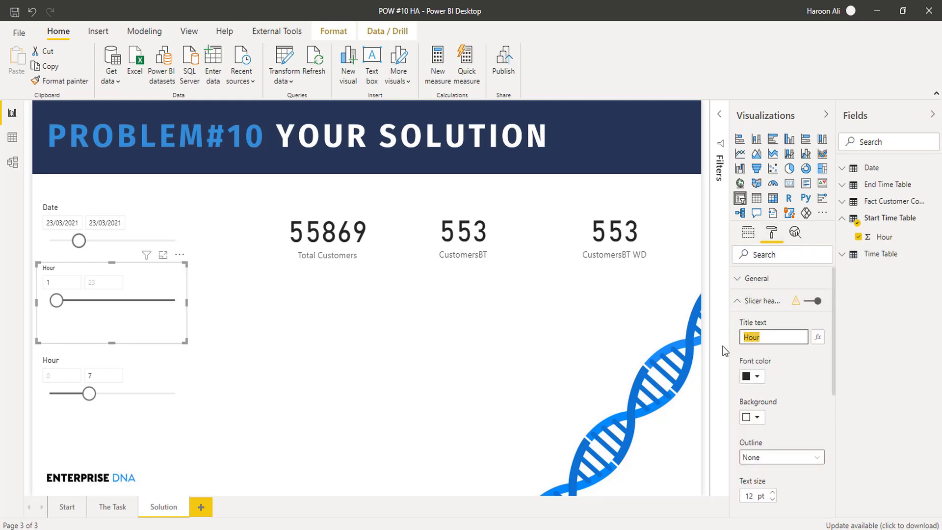
pyautogui.write('Start Time')
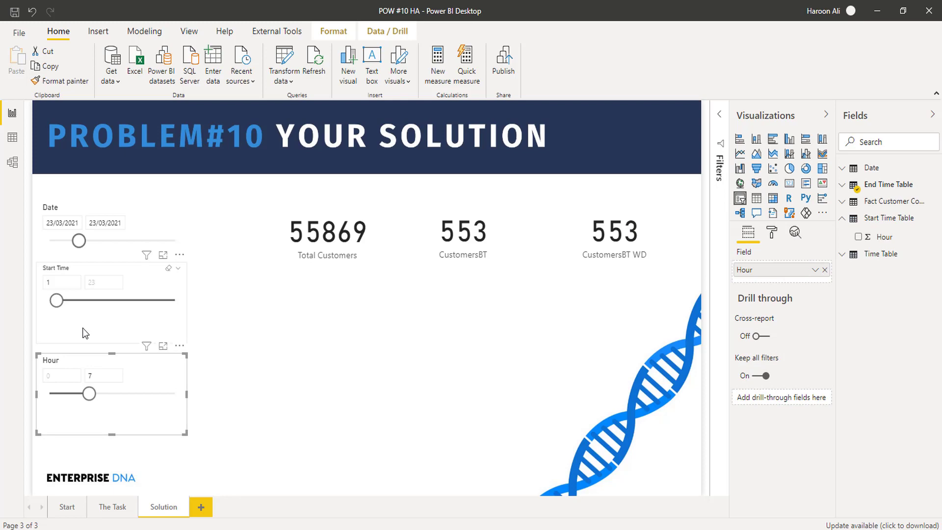
# - Retitle the second hour slicer as 'End Time', fixing mistyped characters
pyautogui.click(771, 232)
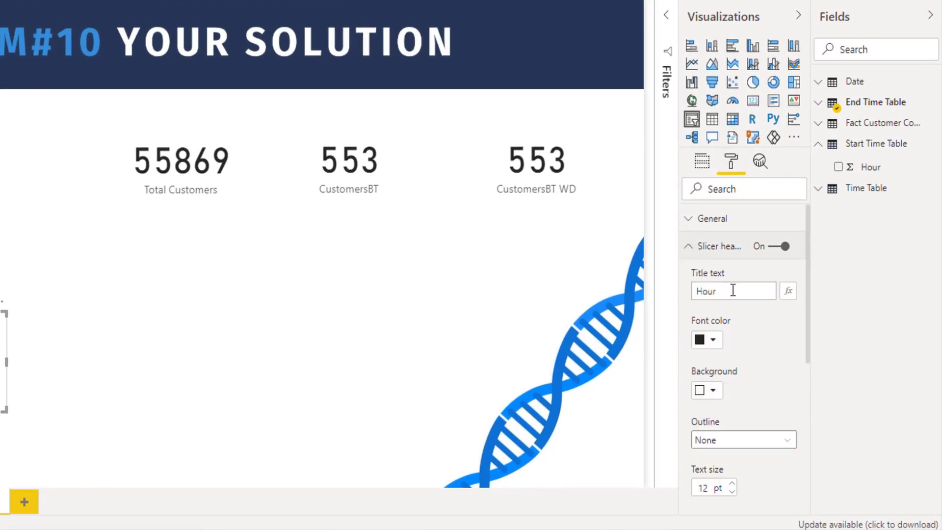
pyautogui.write('Ha')
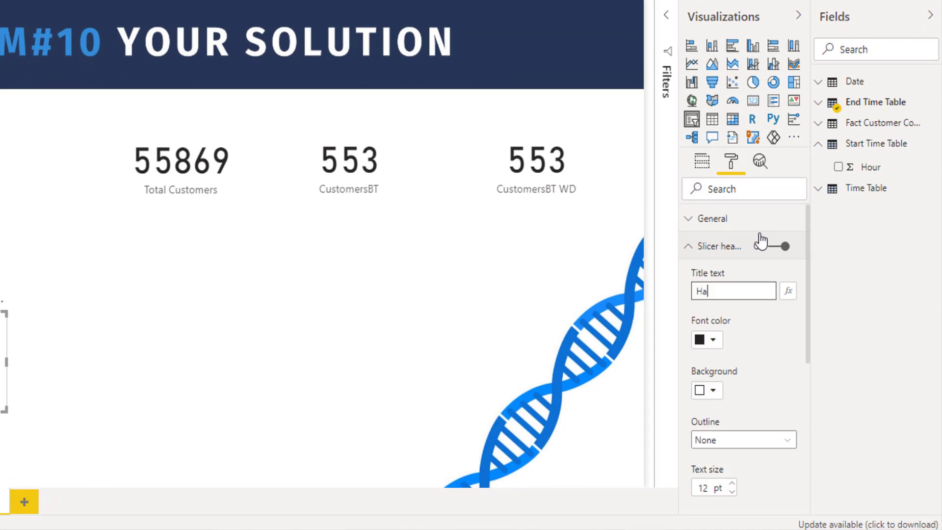
pyautogui.press('Backspace')
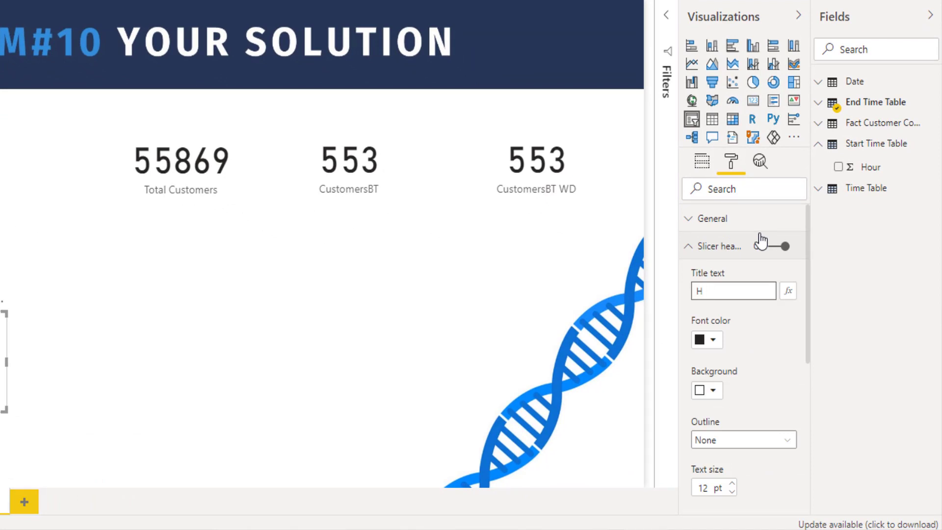
pyautogui.write('nD time')
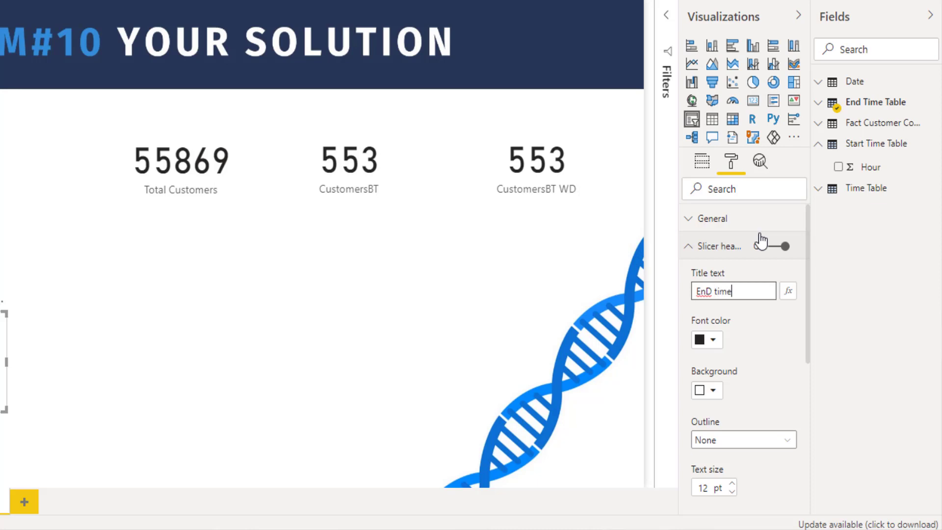
pyautogui.press('Backspace')
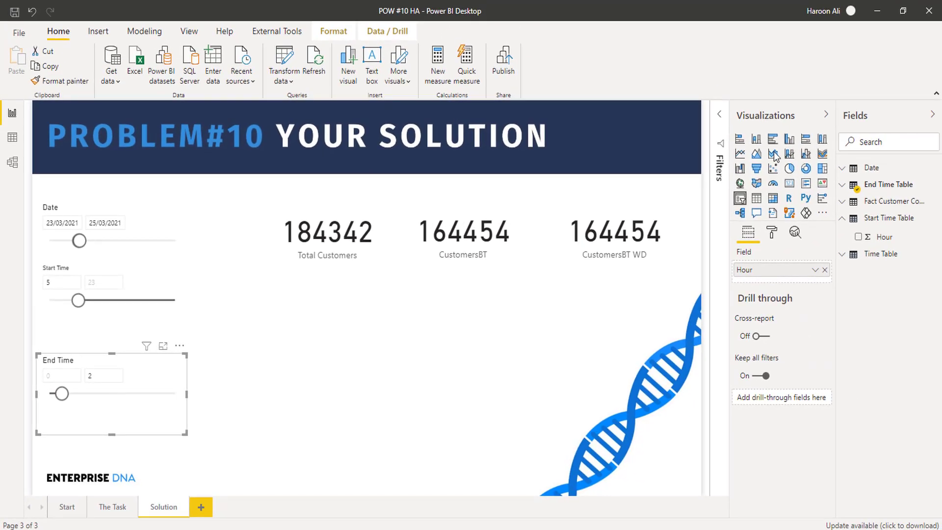
# - Show the Start Time Table's calculated-table DAX formula
pyautogui.click(891, 217)
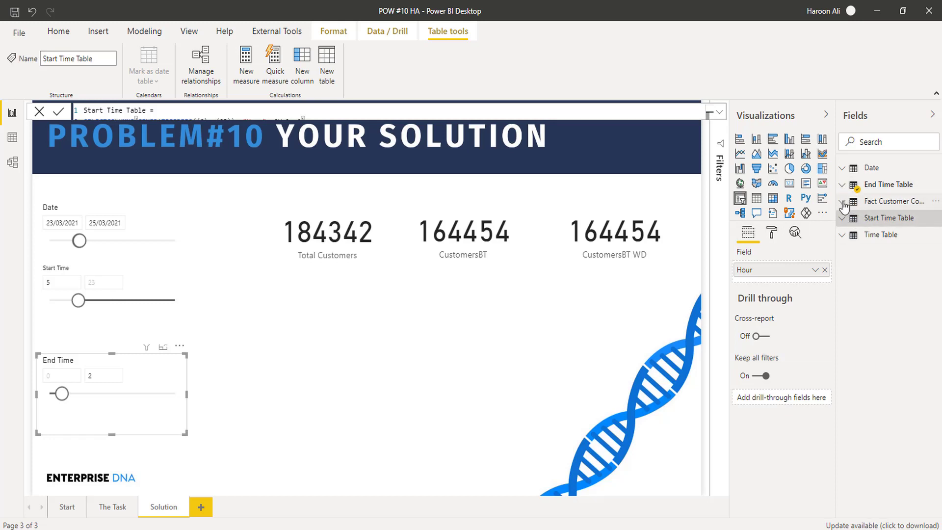
# - Return to the report, browse the ribbon, and open the CustomersBT measure formula
pyautogui.click(59, 32)
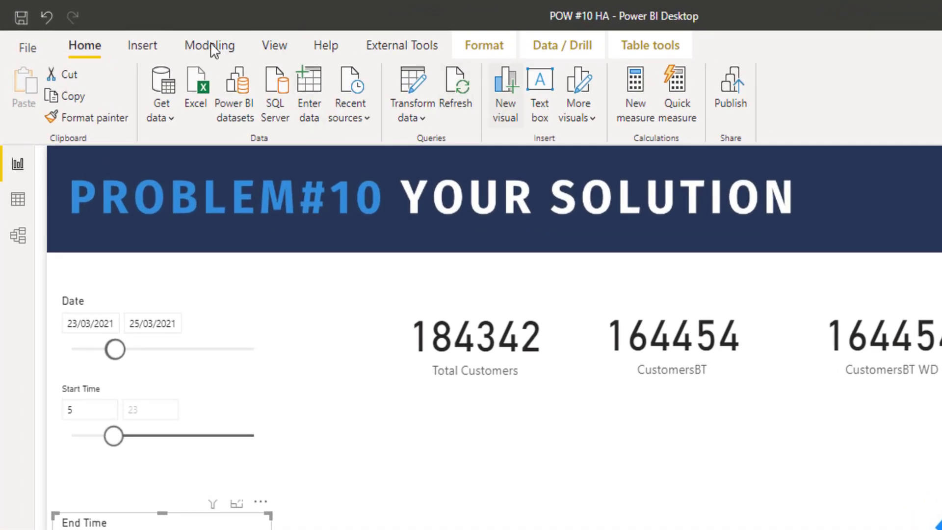
pyautogui.click(143, 45)
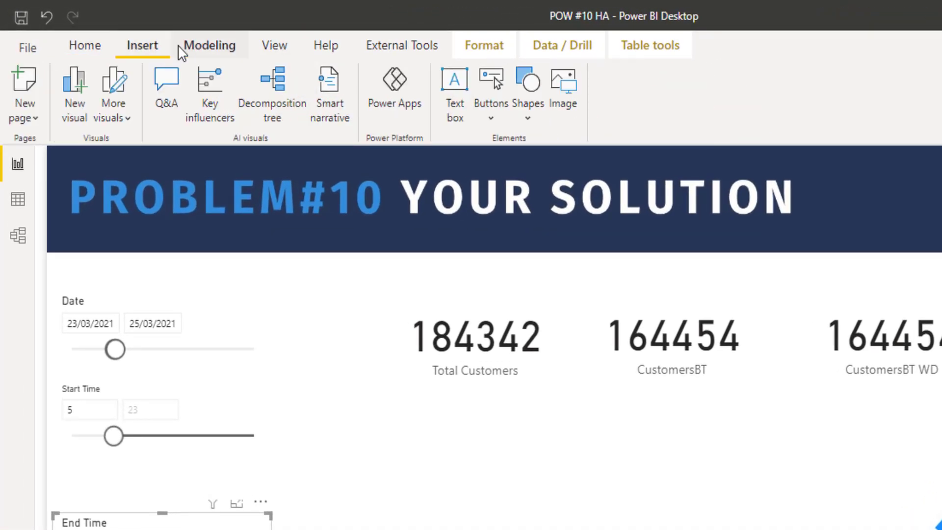
pyautogui.click(209, 45)
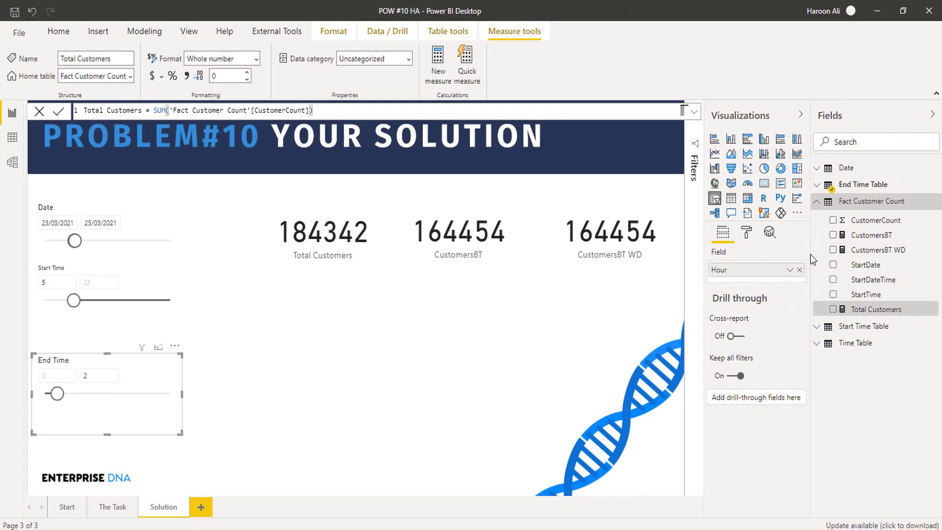
pyautogui.click(872, 234)
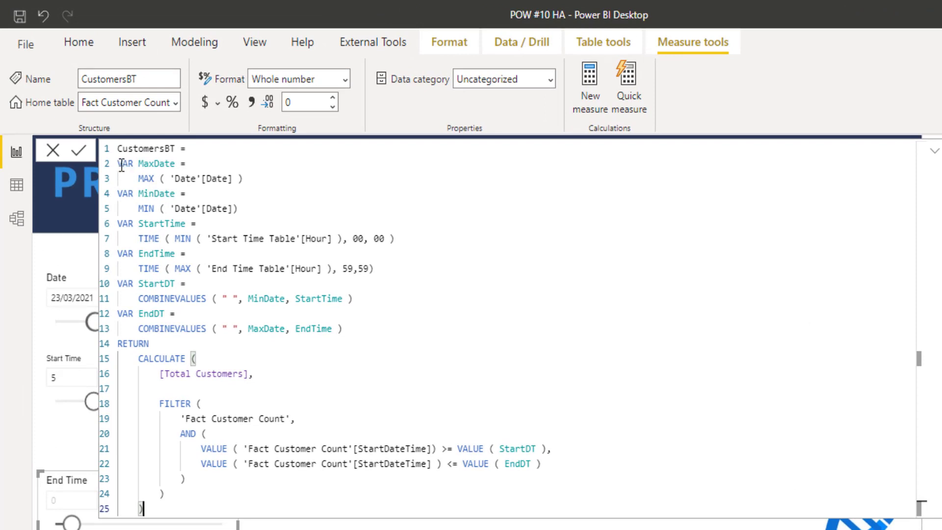
pyautogui.moveTo(118, 163); pyautogui.dragTo(186, 193)
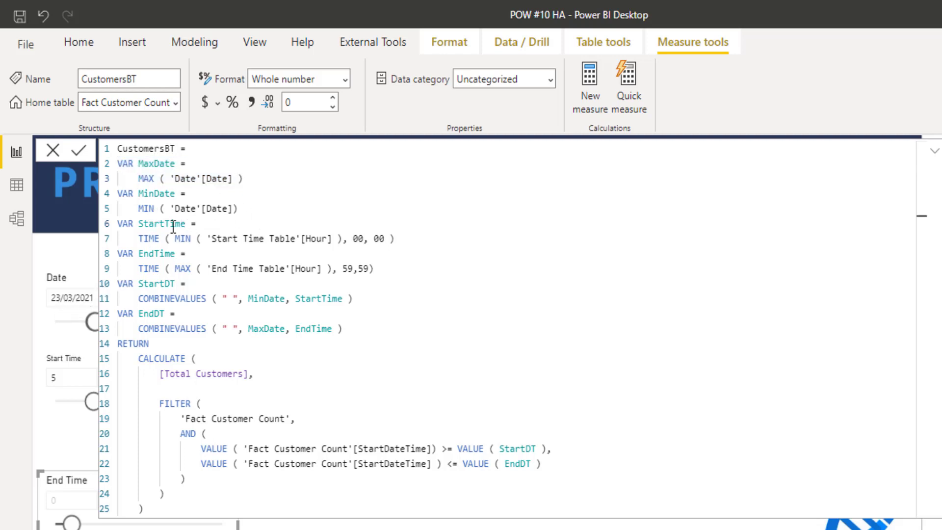
pyautogui.moveTo(93, 270)
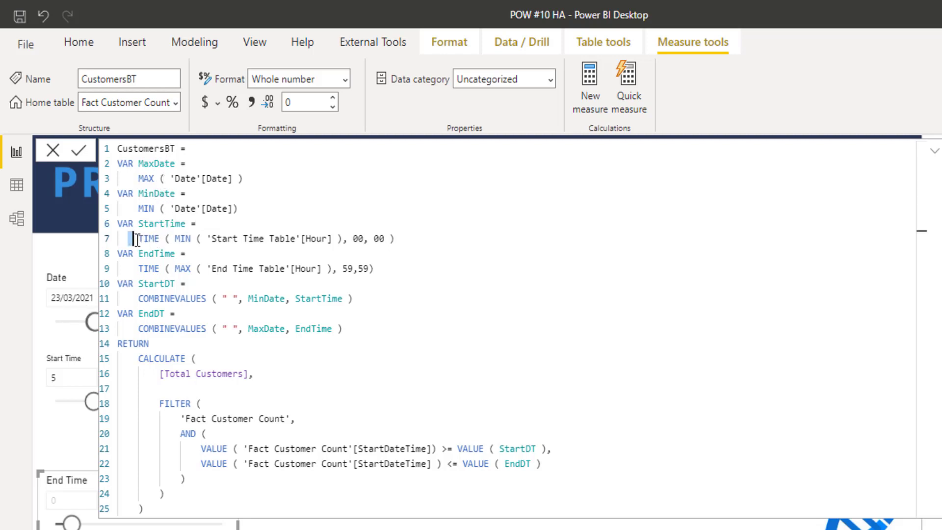
pyautogui.doubleClick(148, 238)
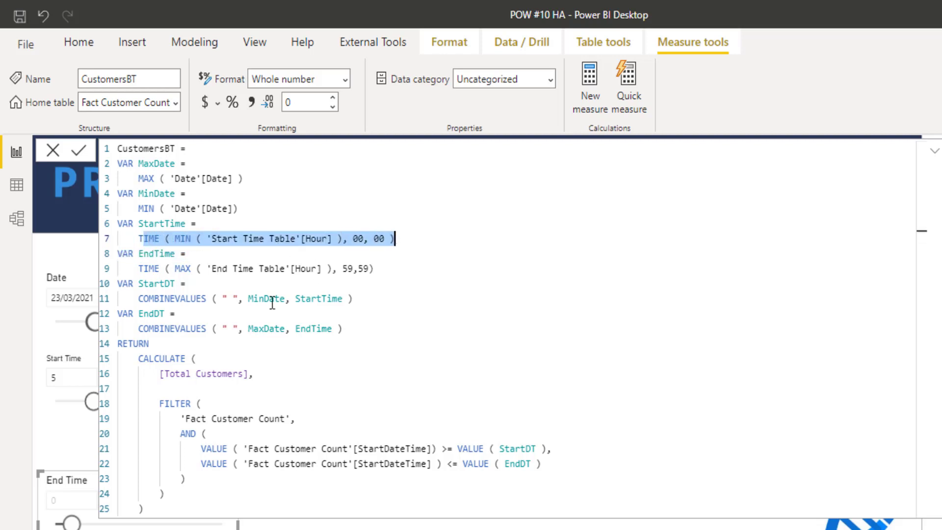
pyautogui.moveTo(72, 386)
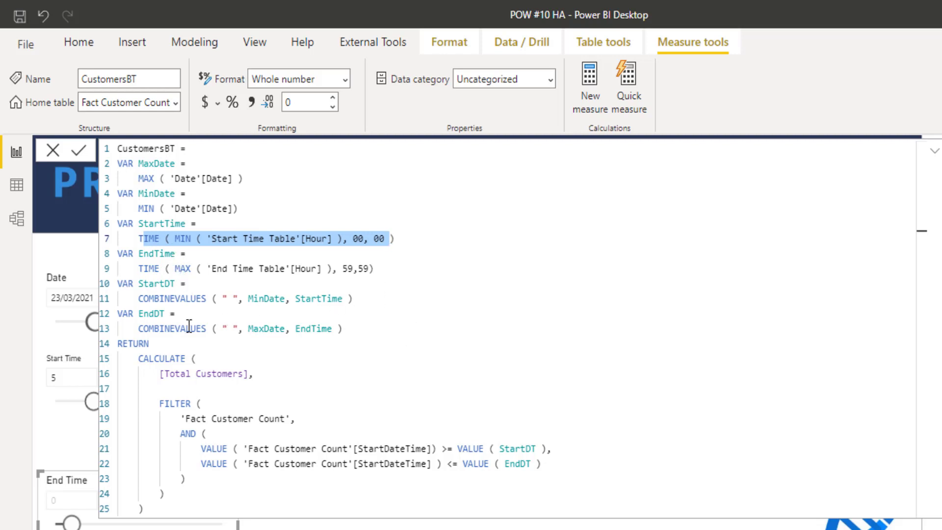
pyautogui.moveTo(171, 229)
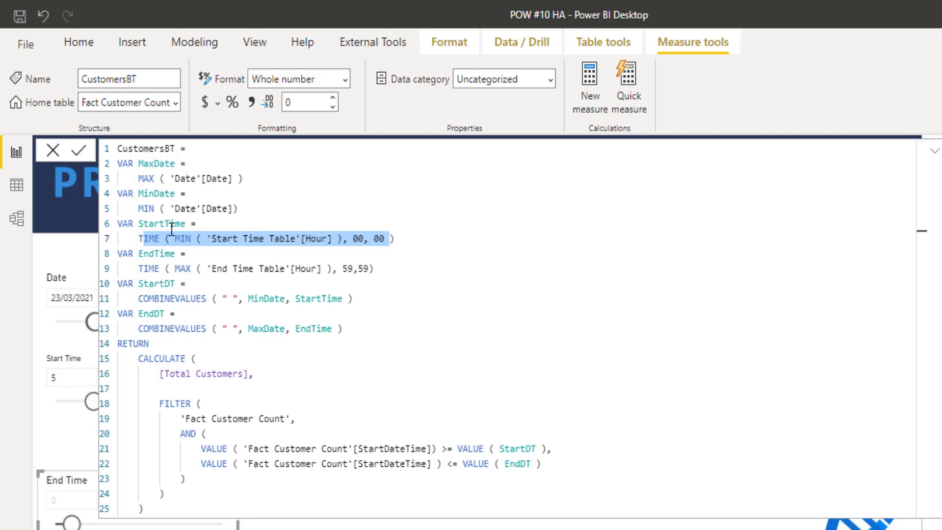
pyautogui.moveTo(217, 246)
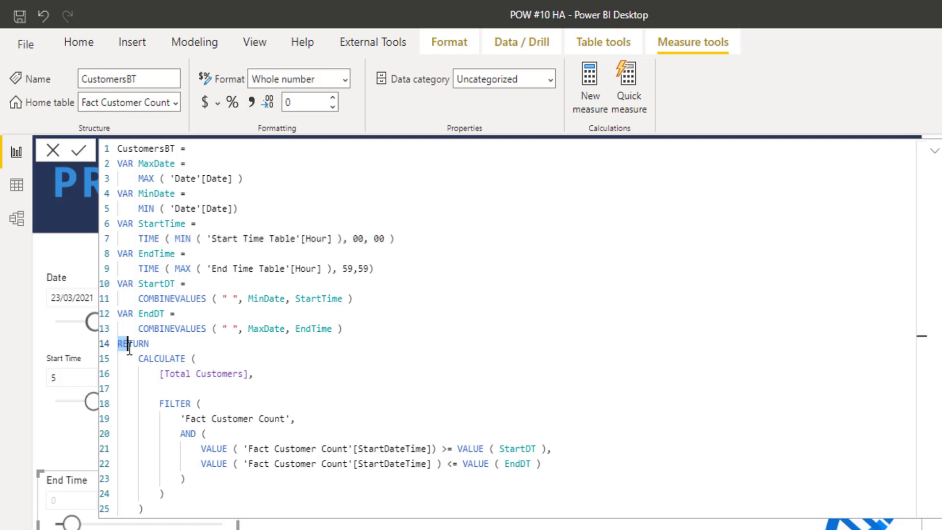
pyautogui.moveTo(122, 343); pyautogui.dragTo(278, 482)
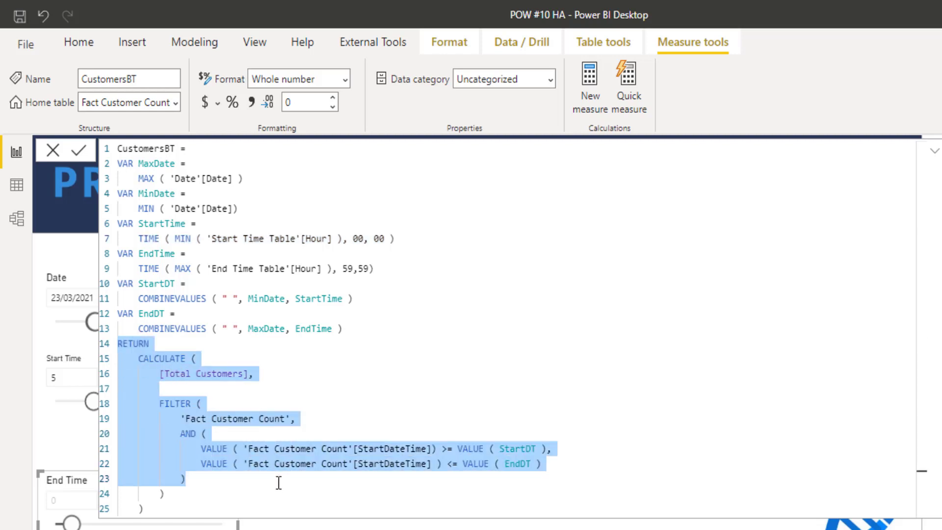
pyautogui.click(221, 401)
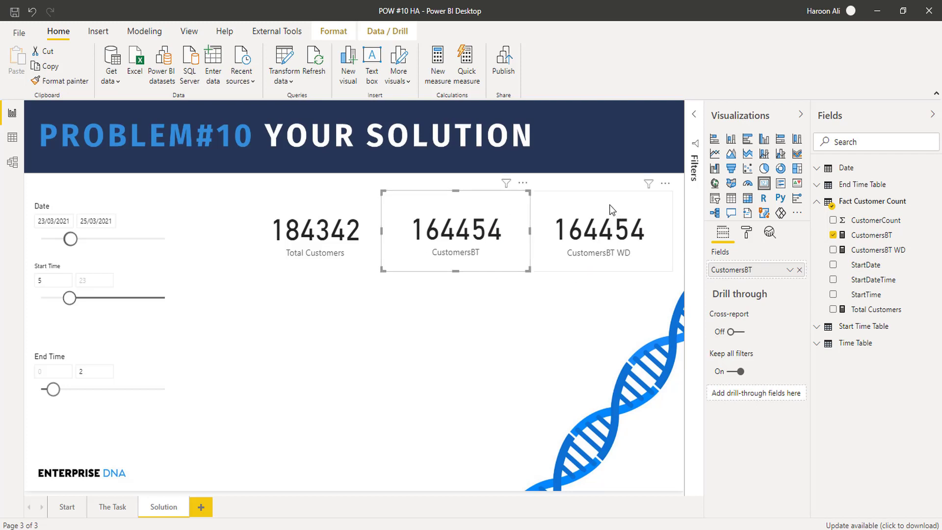
# - Select the CustomersBT WD measure to view its weekday Day Type filter
pyautogui.click(597, 231)
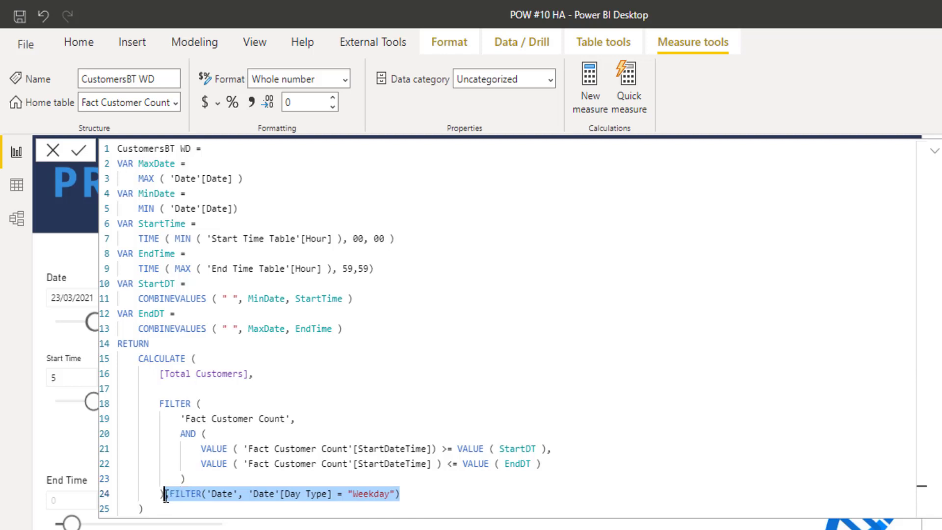
# - Commit the CustomersBT WD formula edit and switch to Data view
pyautogui.write(',')
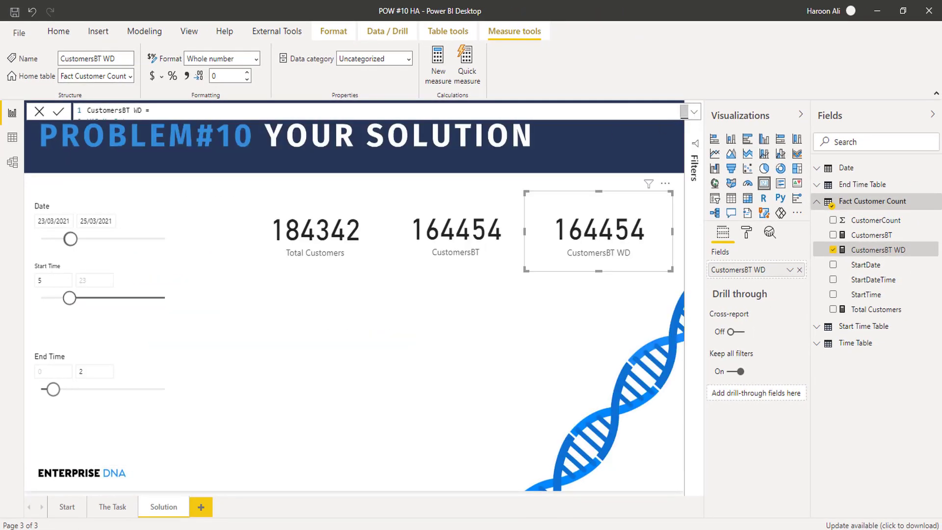
pyautogui.click(12, 161)
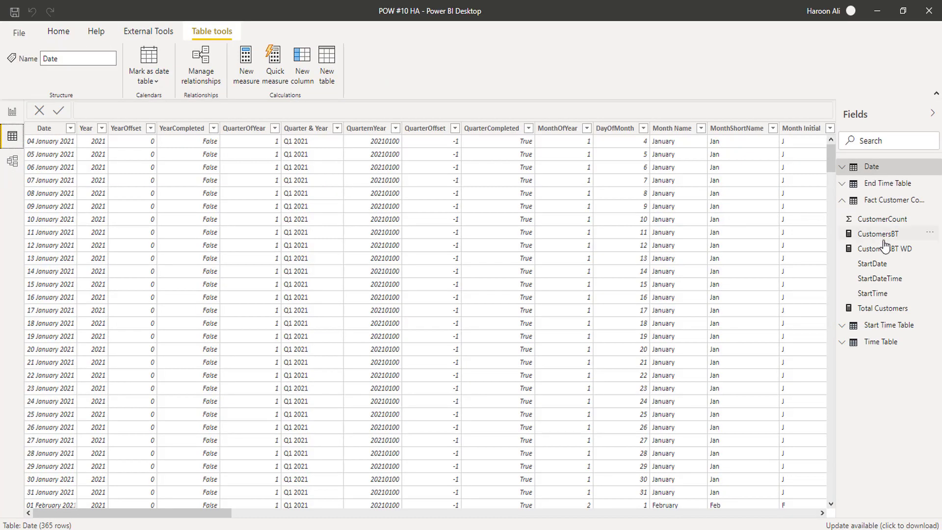
# - Expand the Date table's fields and scroll across its columns, including fiscal and ISO weeks
pyautogui.click(843, 167)
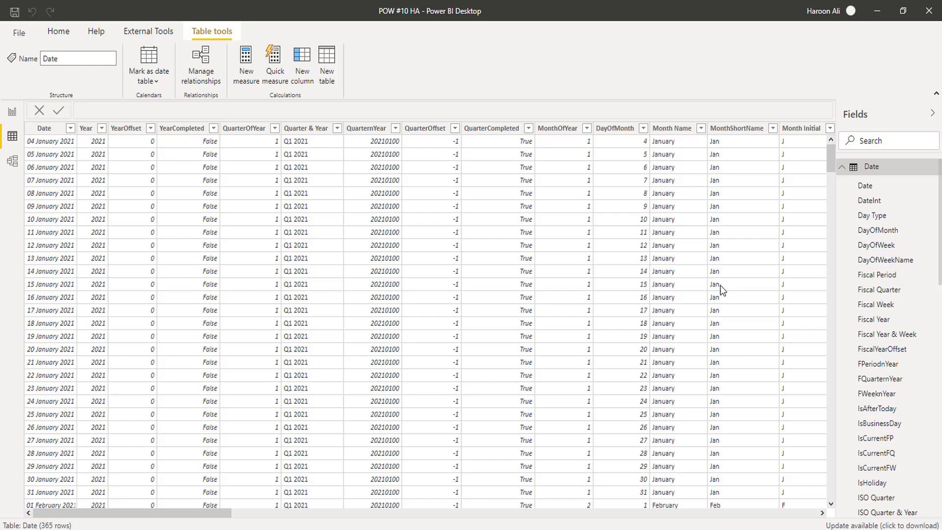
pyautogui.hscroll(3)
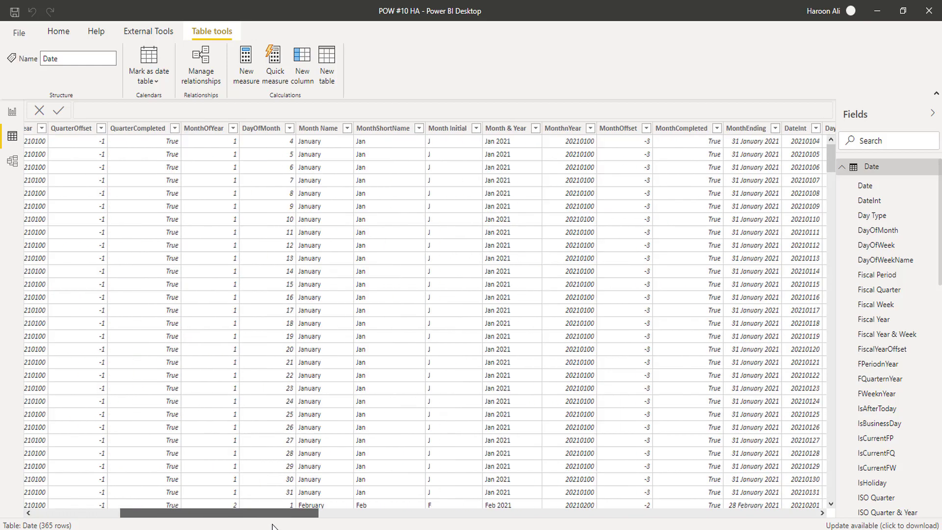
pyautogui.hscroll(3)
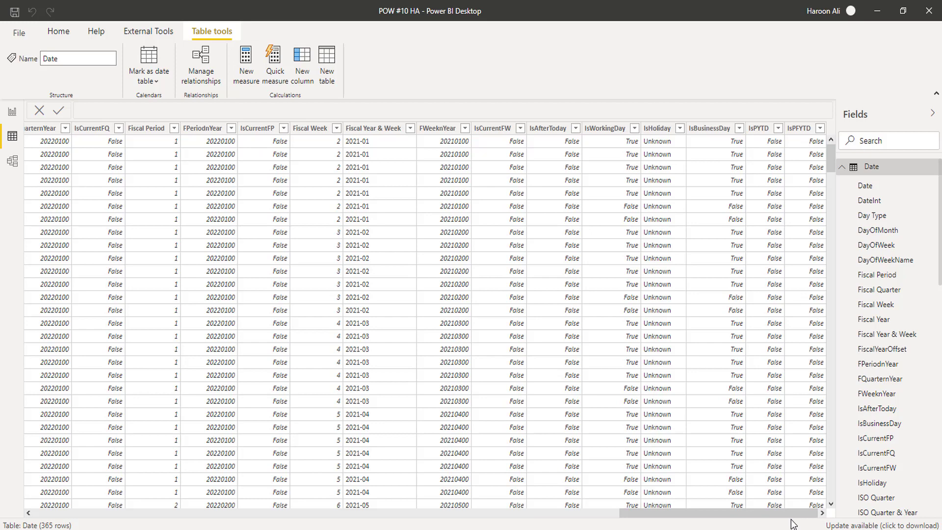
pyautogui.moveTo(736, 526)
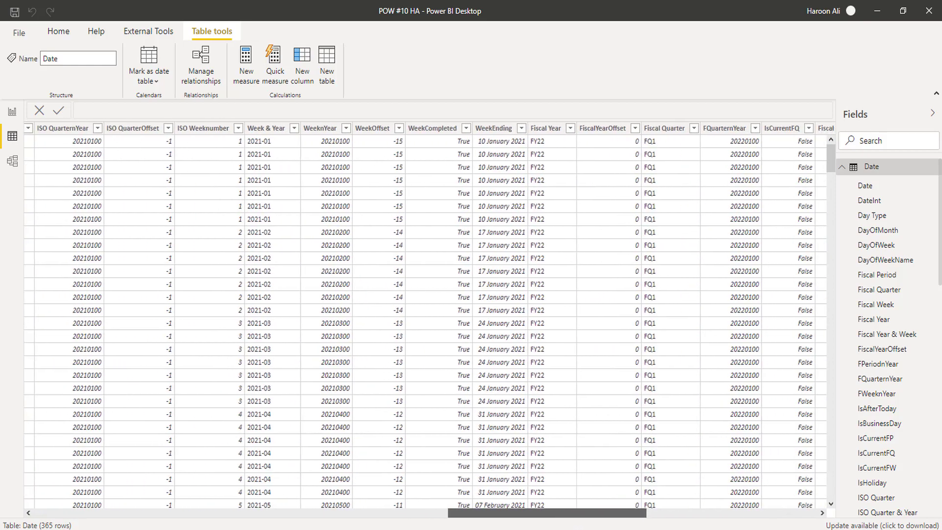
pyautogui.hscroll(3)
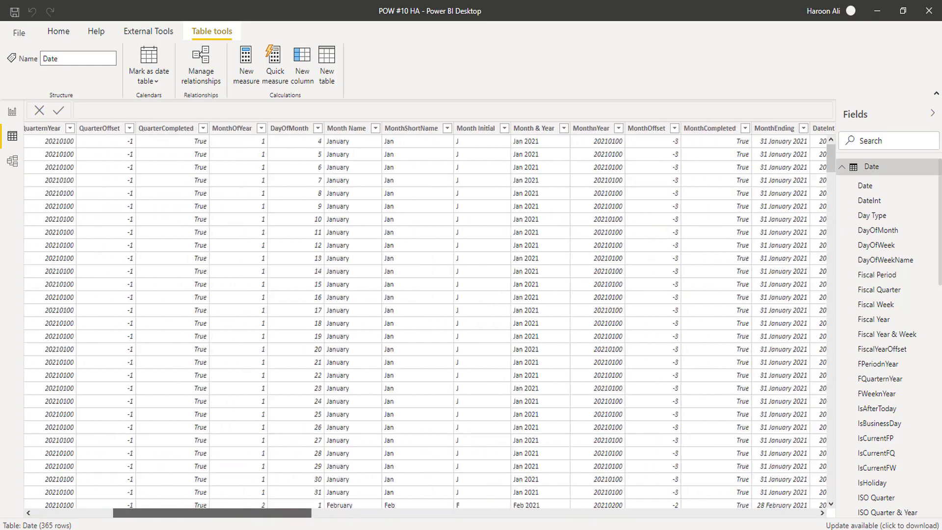
pyautogui.hscroll(-3)
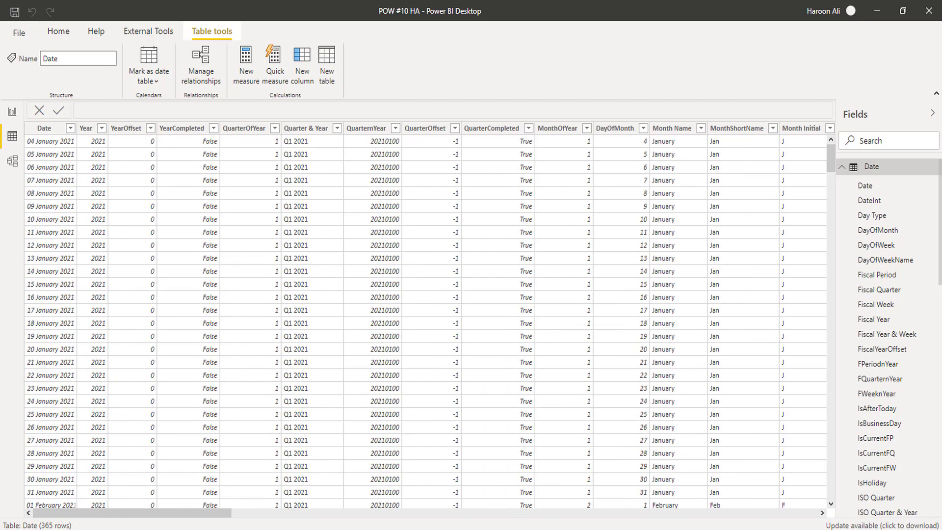
pyautogui.moveTo(8, 117)
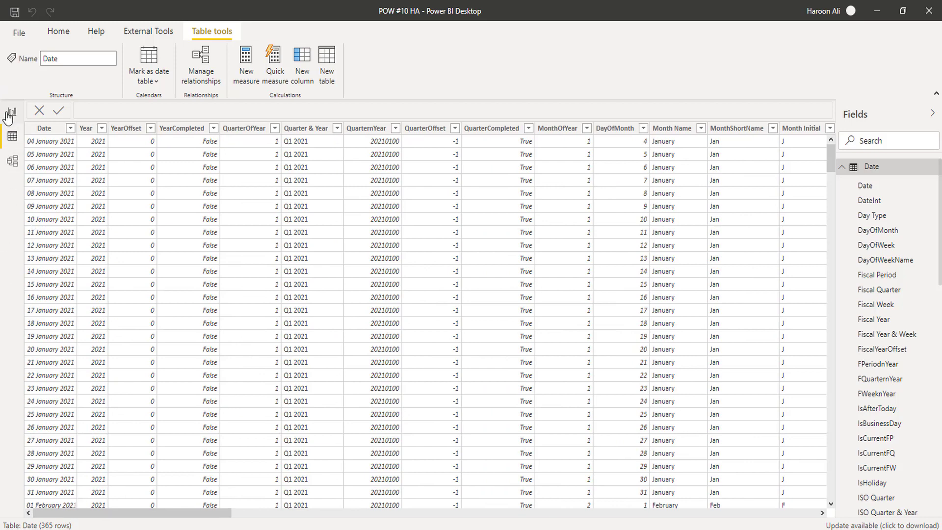